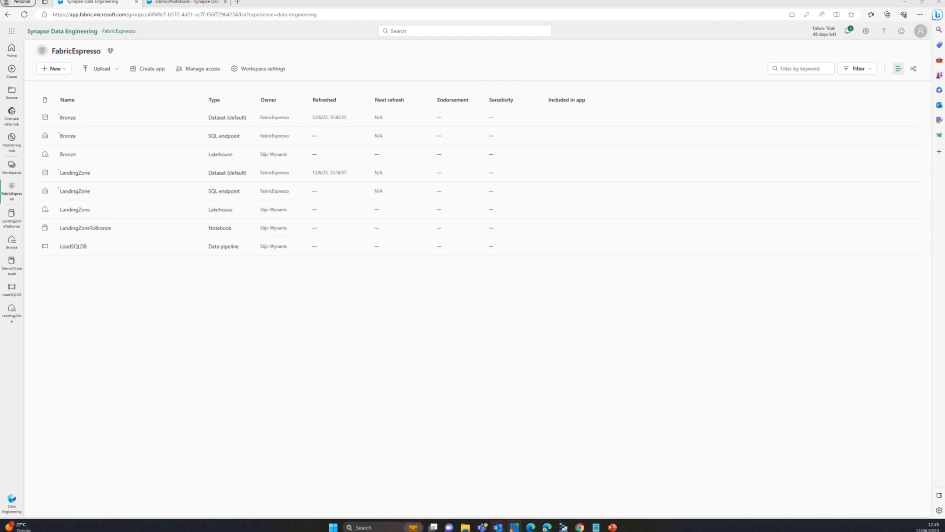
mouse_move(263, 271)
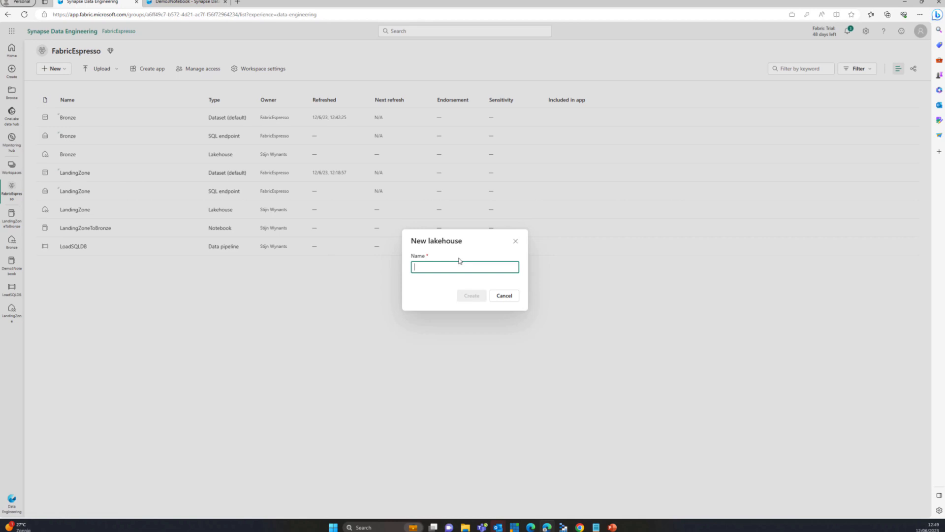
mouse_move(495, 204)
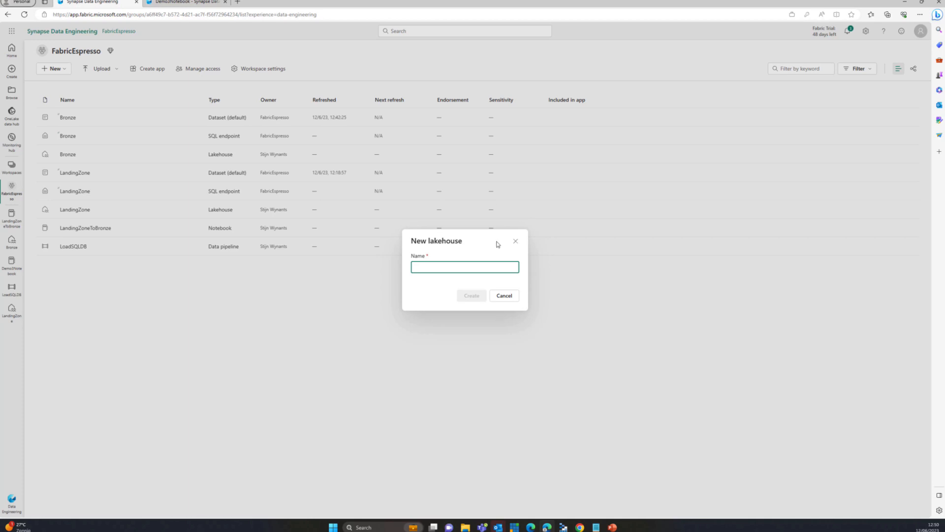
Step: Cancel the New lakehouse form, returning to the FabricEspresso workspace item list
click(503, 295)
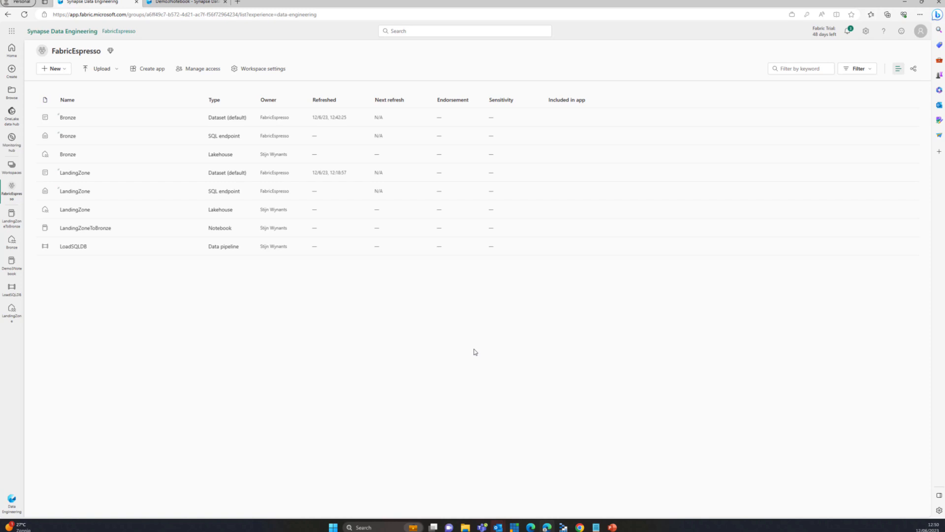
mouse_move(456, 357)
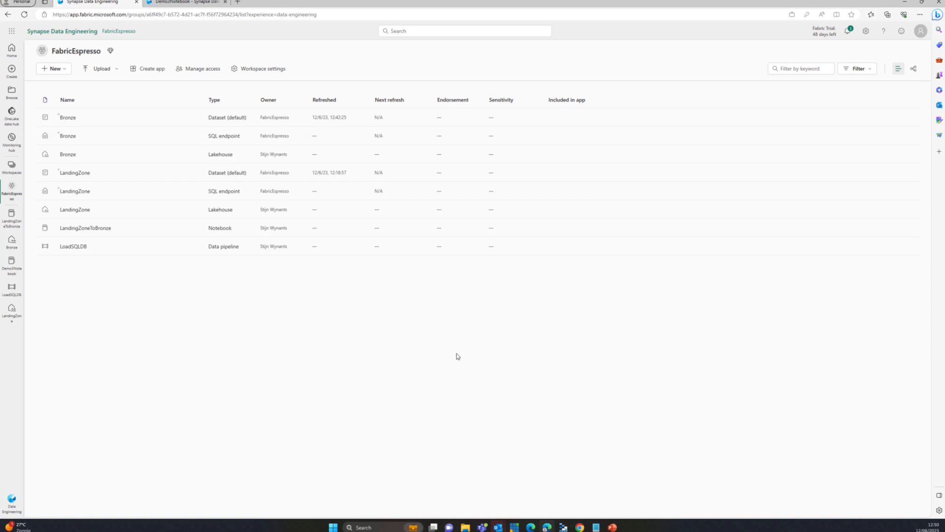
mouse_move(109, 353)
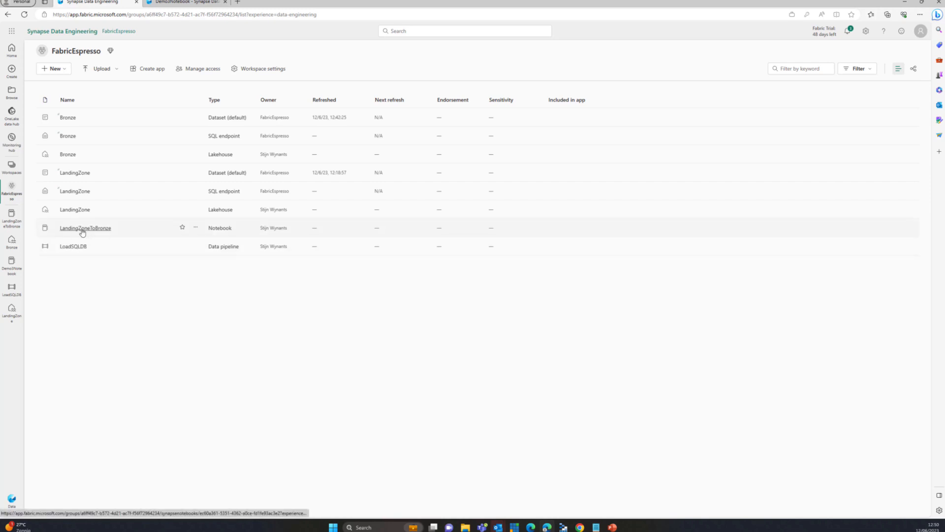
Step: Open LandingZoneToBronze and copy the Spark relative path of ExistingLandingZone/landing/rolls/json
click(85, 228)
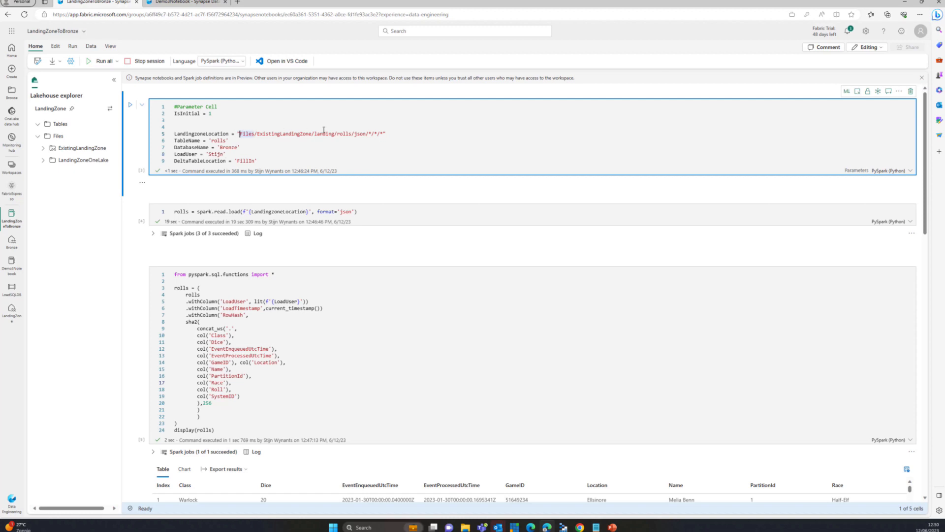
click(42, 148)
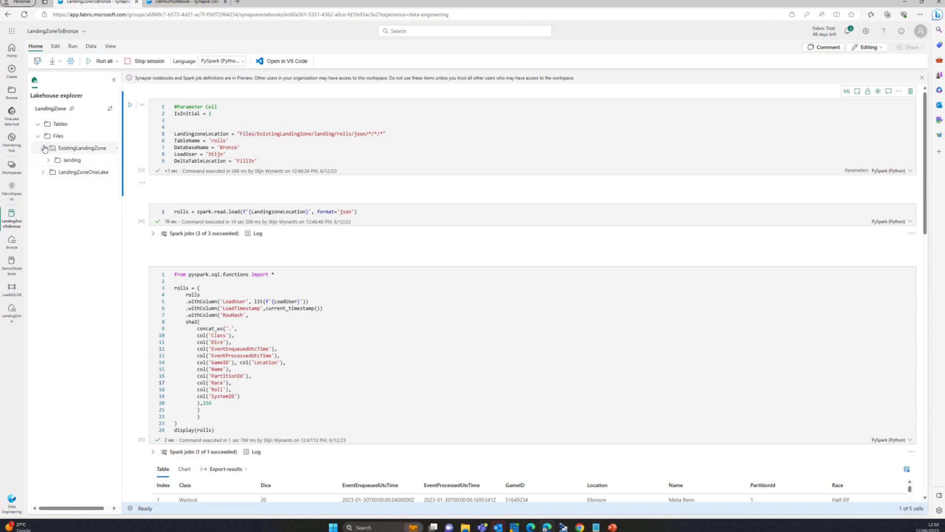
click(72, 160)
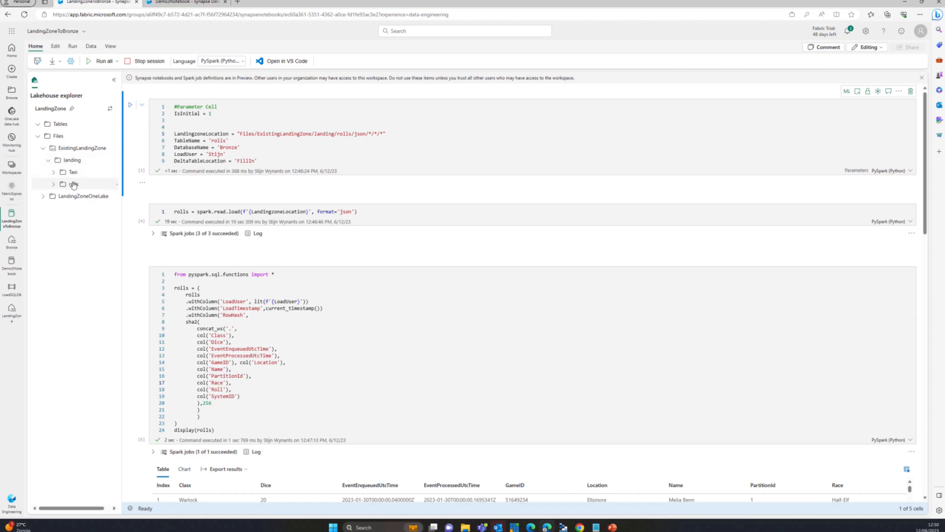
click(73, 184)
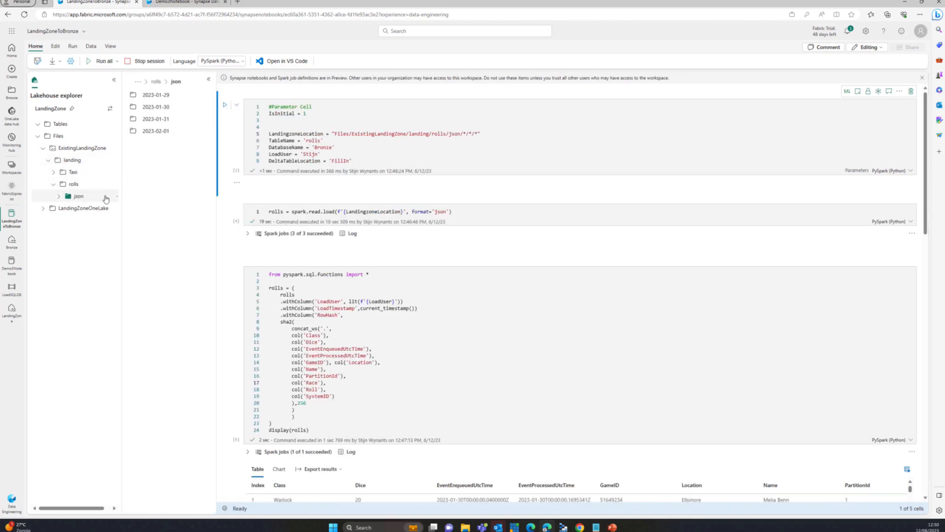
right_click(107, 199)
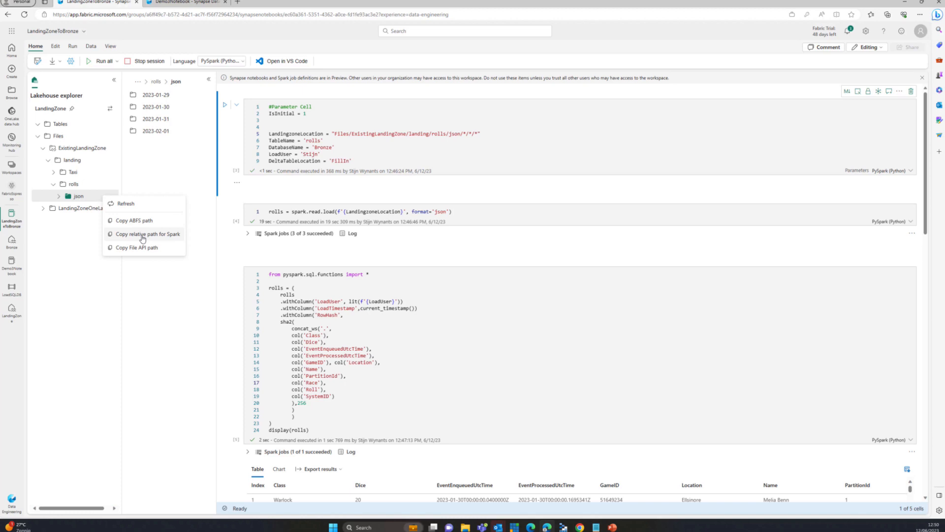
click(147, 233)
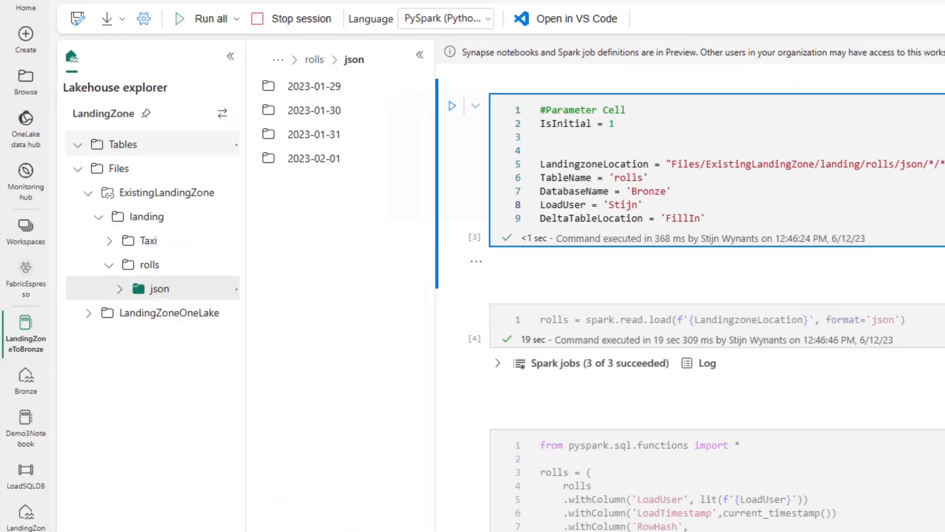
click(121, 113)
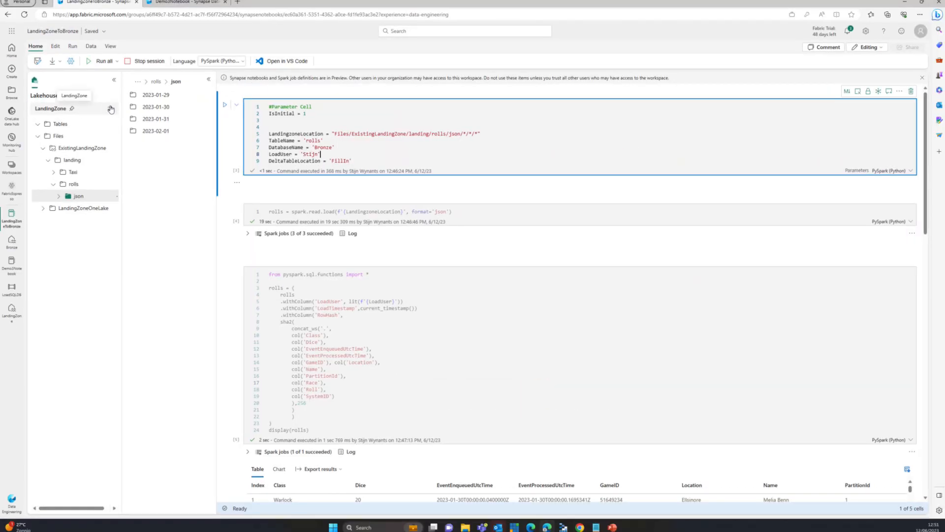
click(111, 110)
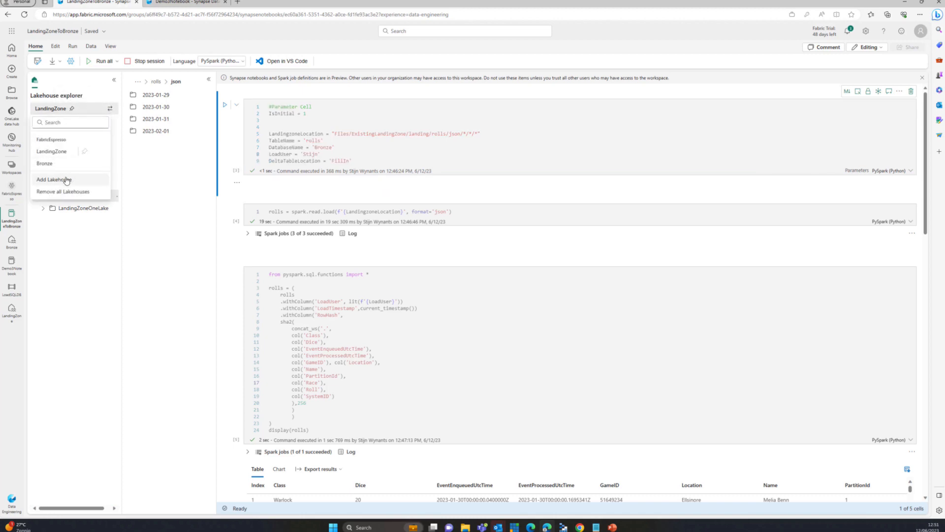
click(54, 179)
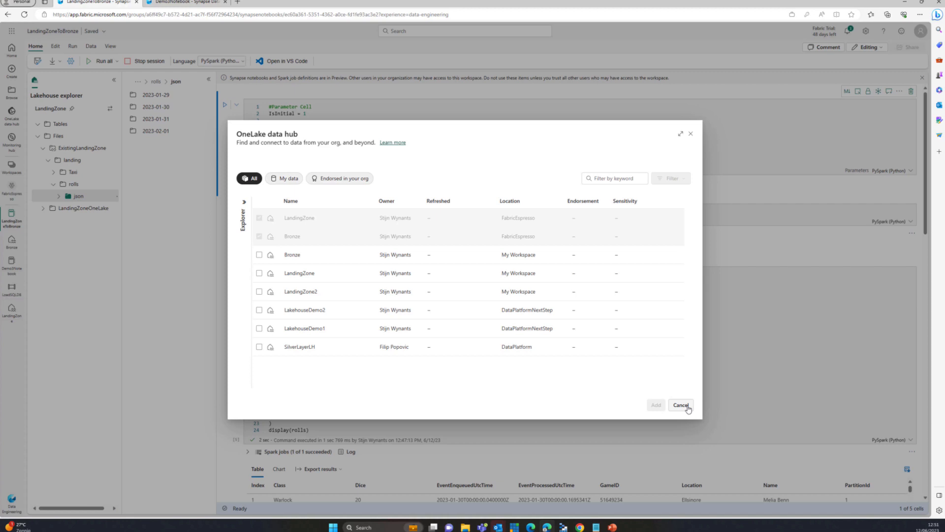
click(680, 405)
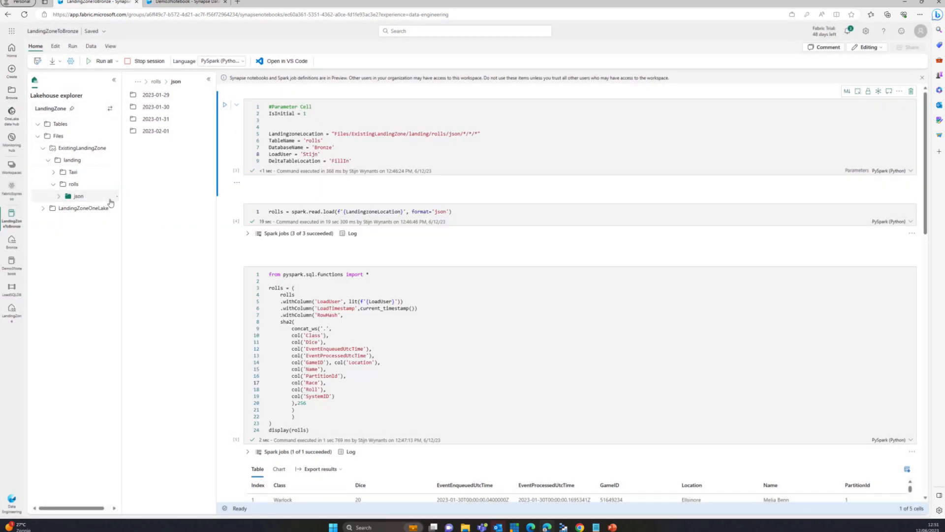
click(353, 161)
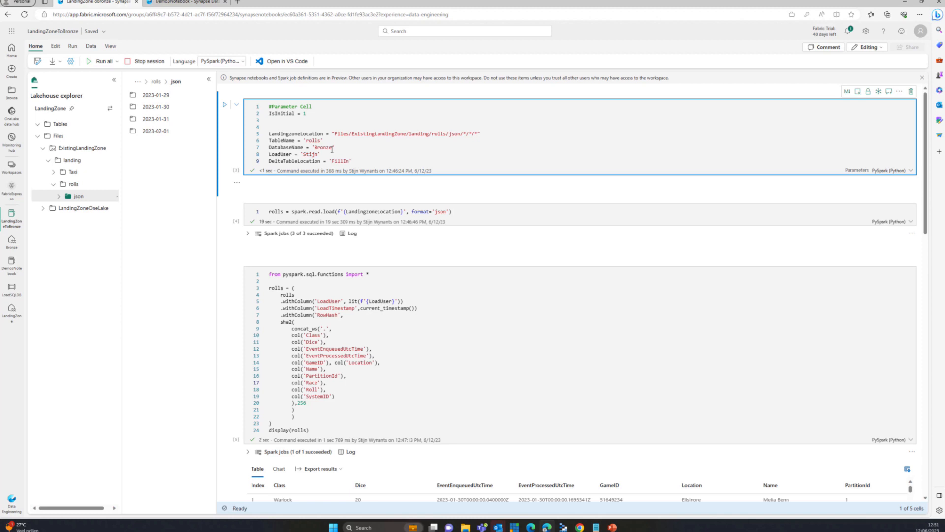
triple_click(295, 161)
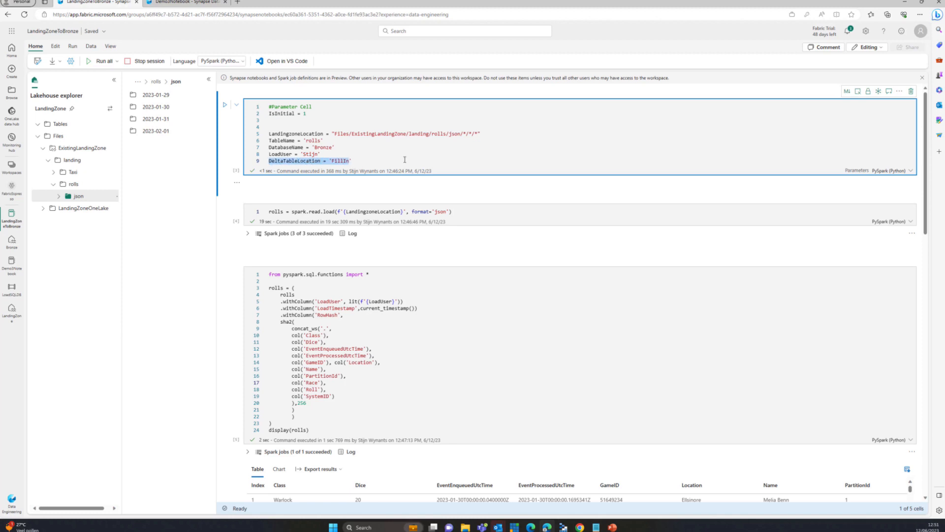
mouse_move(413, 202)
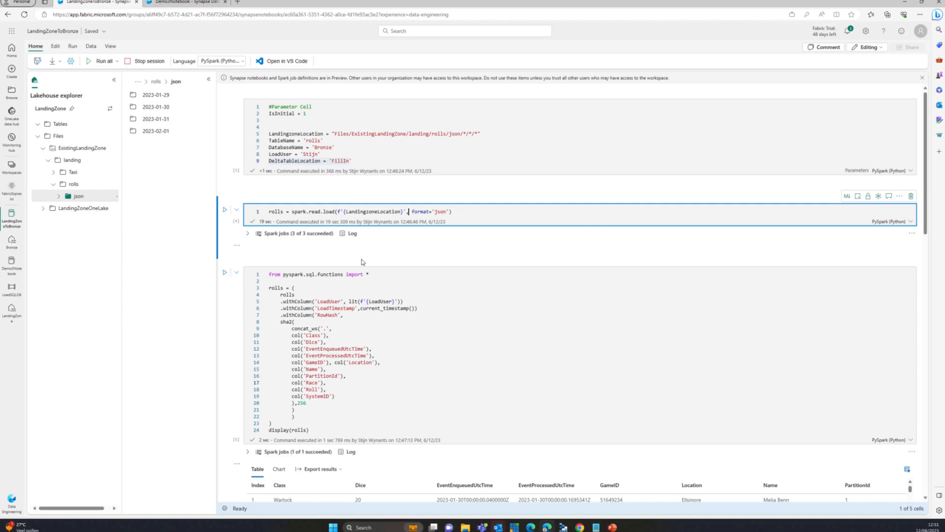
mouse_move(376, 302)
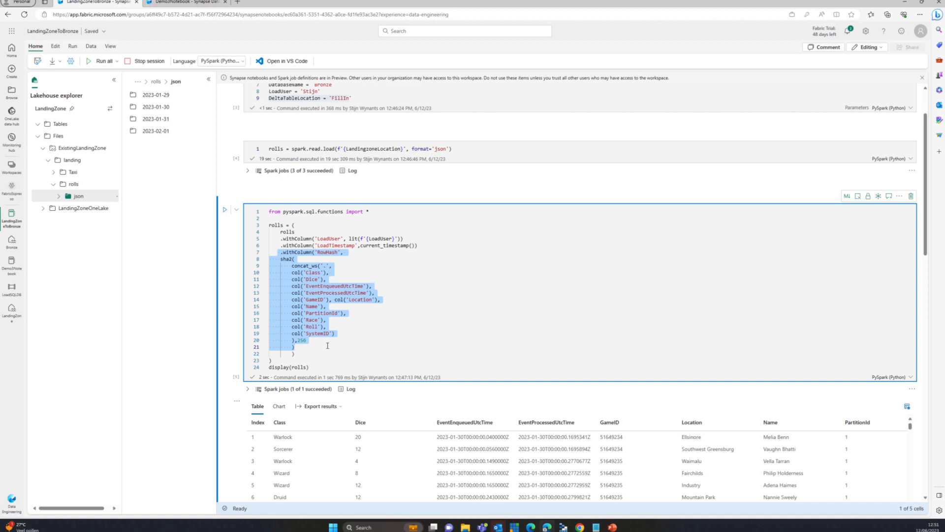
scroll(down, 3)
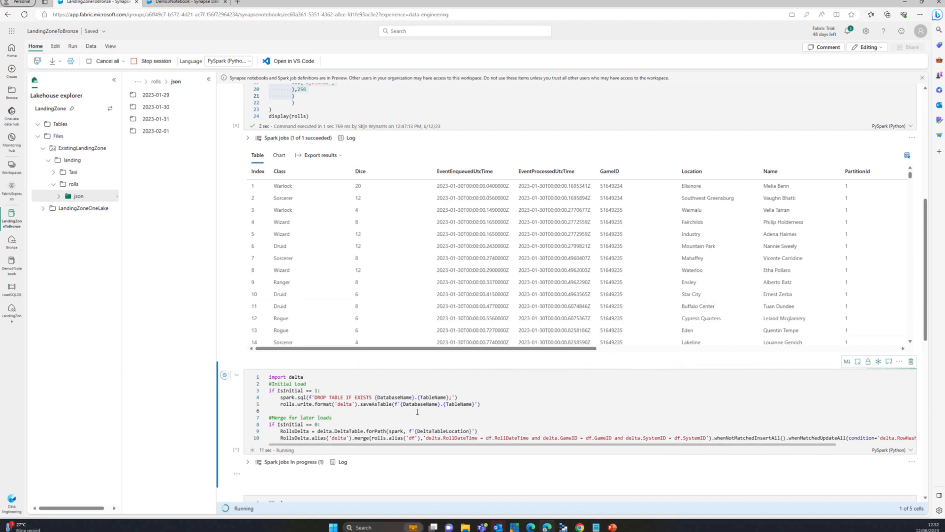
Step: Scroll down to follow the initial load cell saving the Bronze rolls delta table
scroll(down, 3)
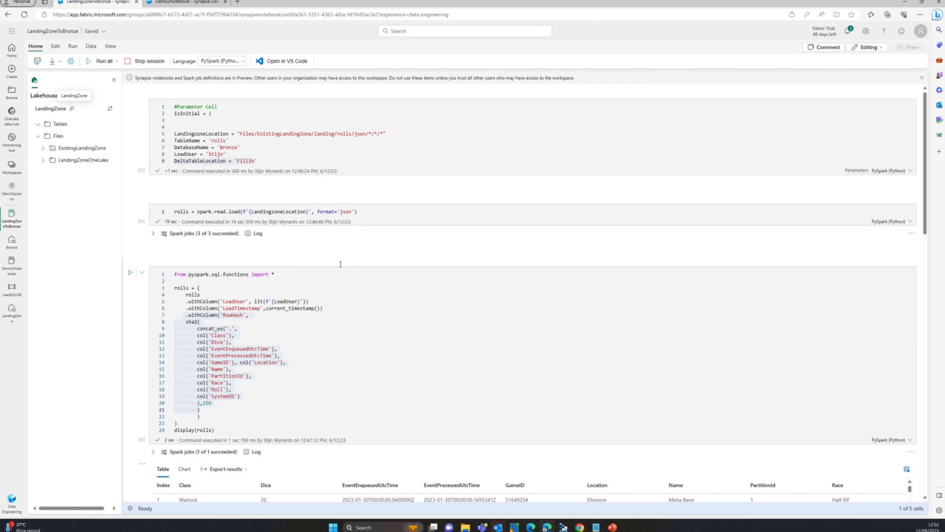
scroll(down, 3)
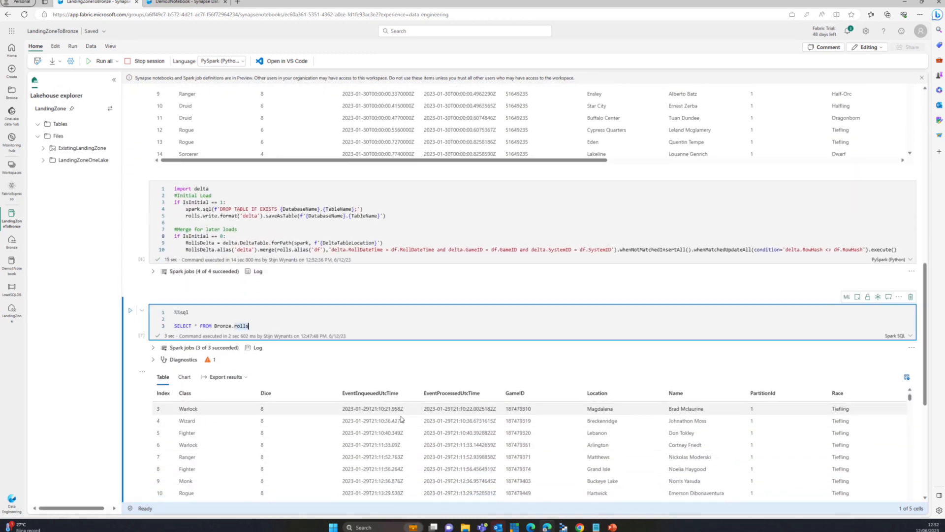
scroll(down, 3)
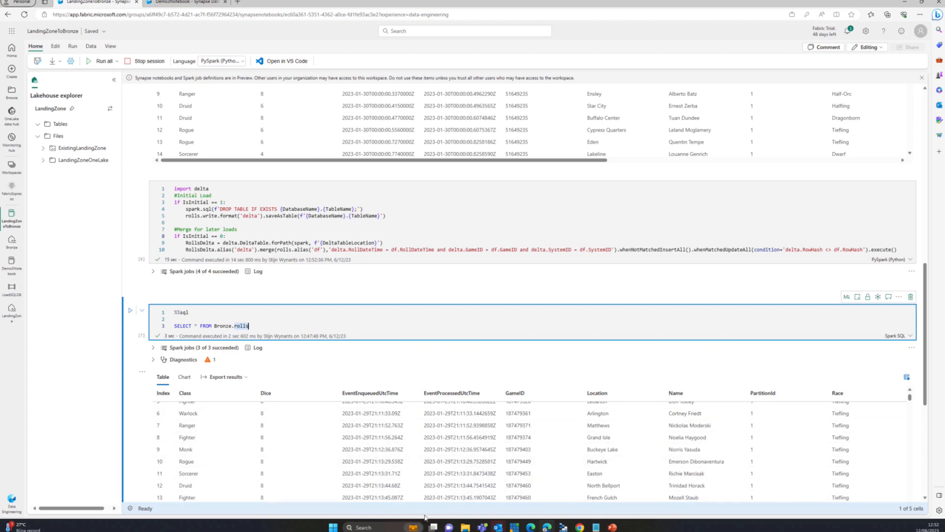
scroll(down, 3)
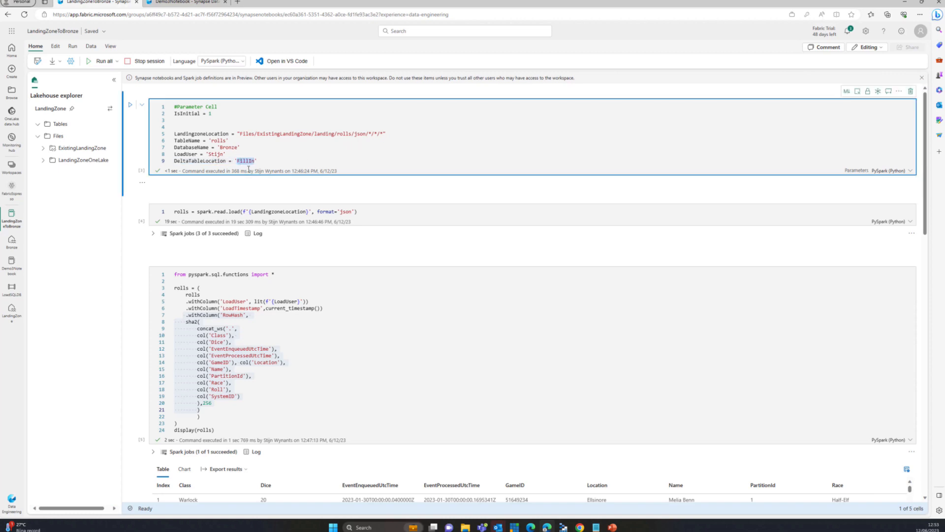
Step: Switch Lakehouse explorer to the Bronze lakehouse and collapse its Files folder
click(109, 108)
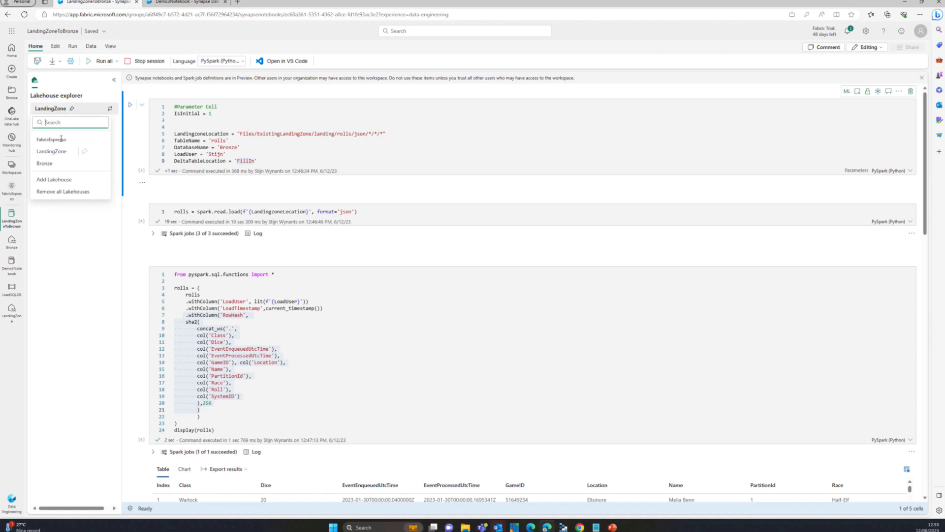
click(45, 163)
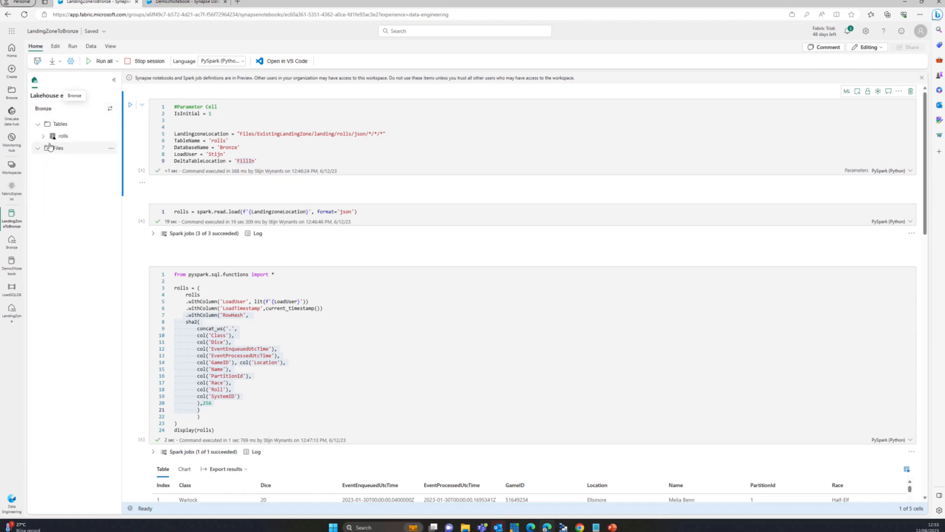
click(110, 136)
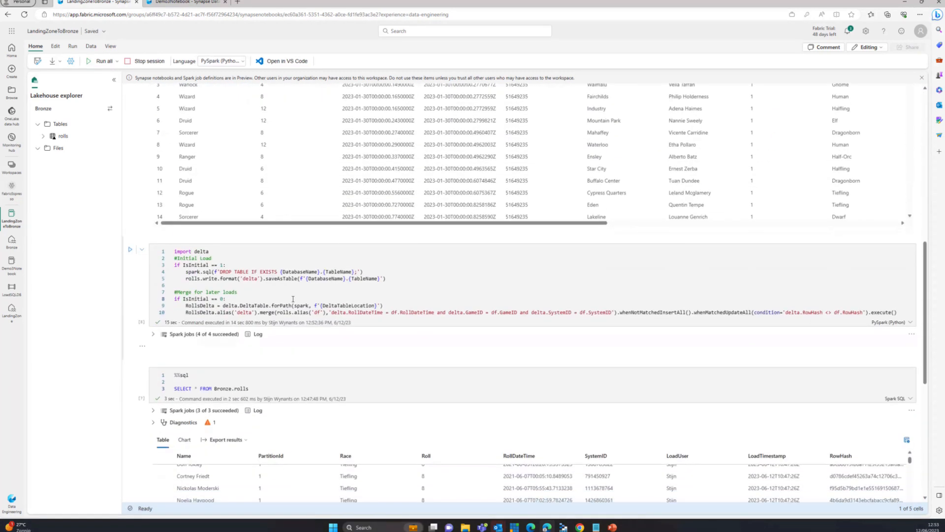
Step: Select DeltaTableLocation in the merge code cell and scroll through the merge code
click(241, 292)
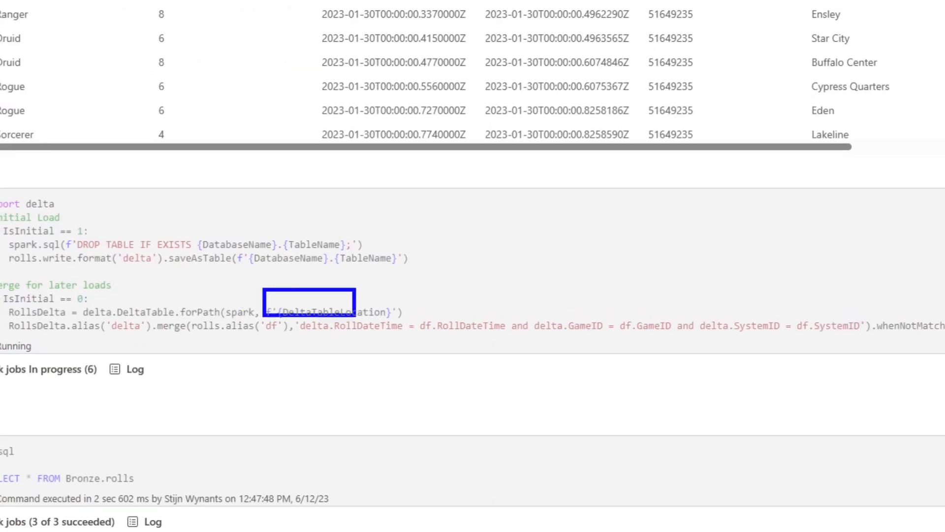
double_click(332, 311)
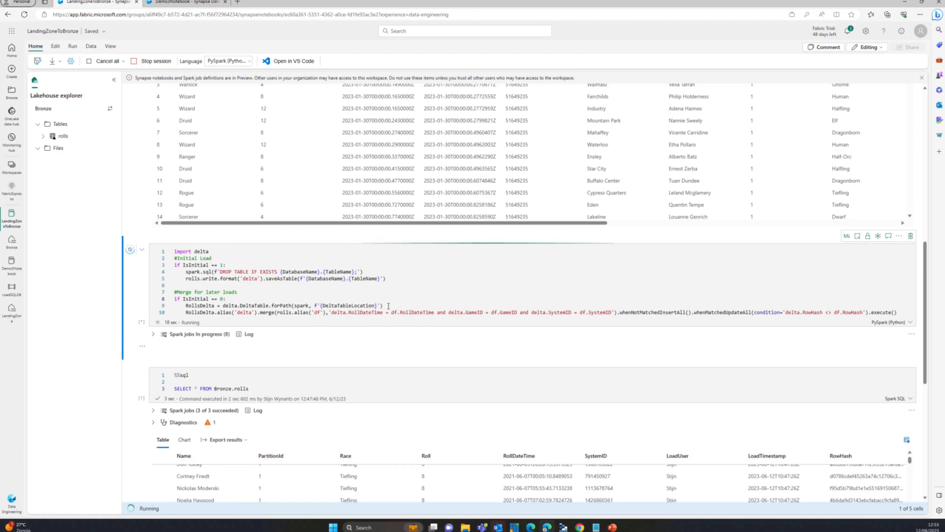
scroll(up, 3)
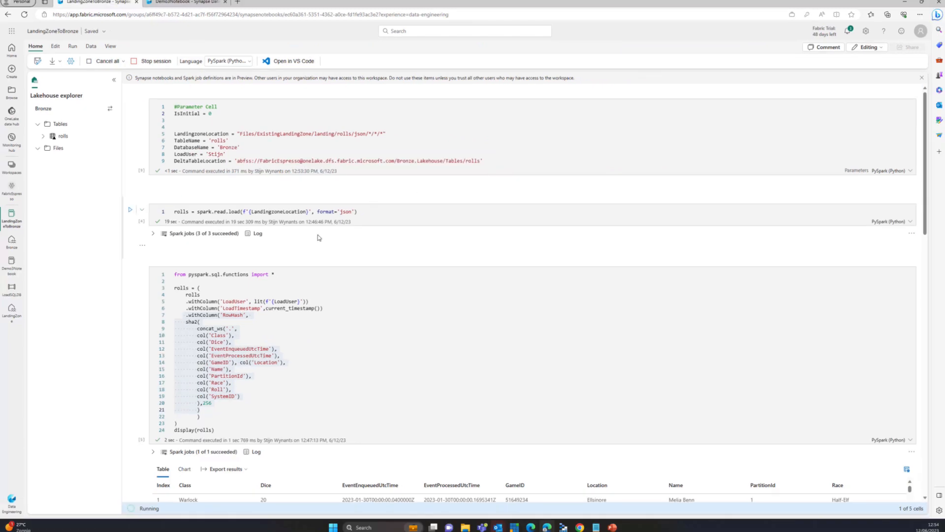
scroll(down, 3)
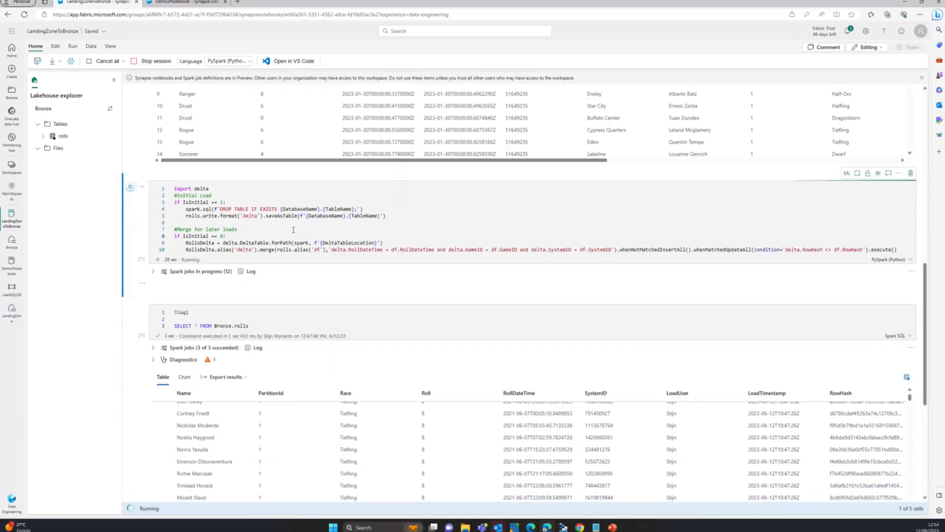